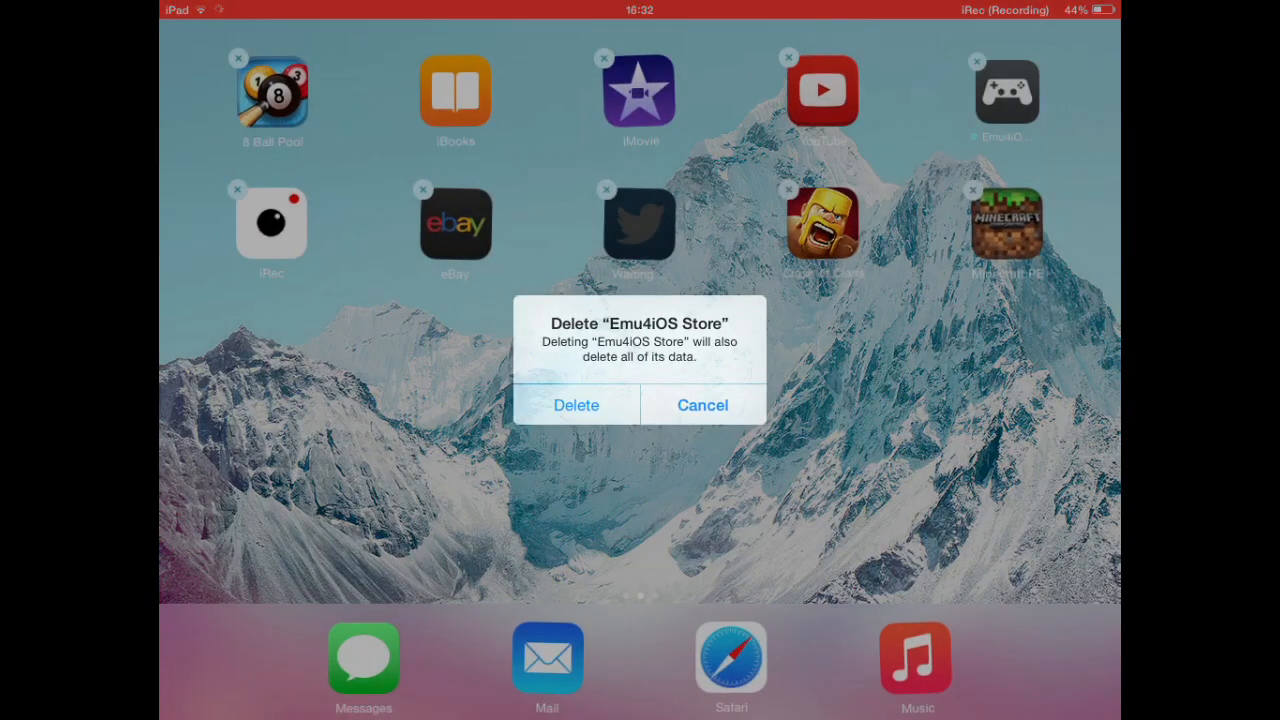
# Delete the old Emu4iOS Store app from the Home Screen
pyautogui.click(576, 404)
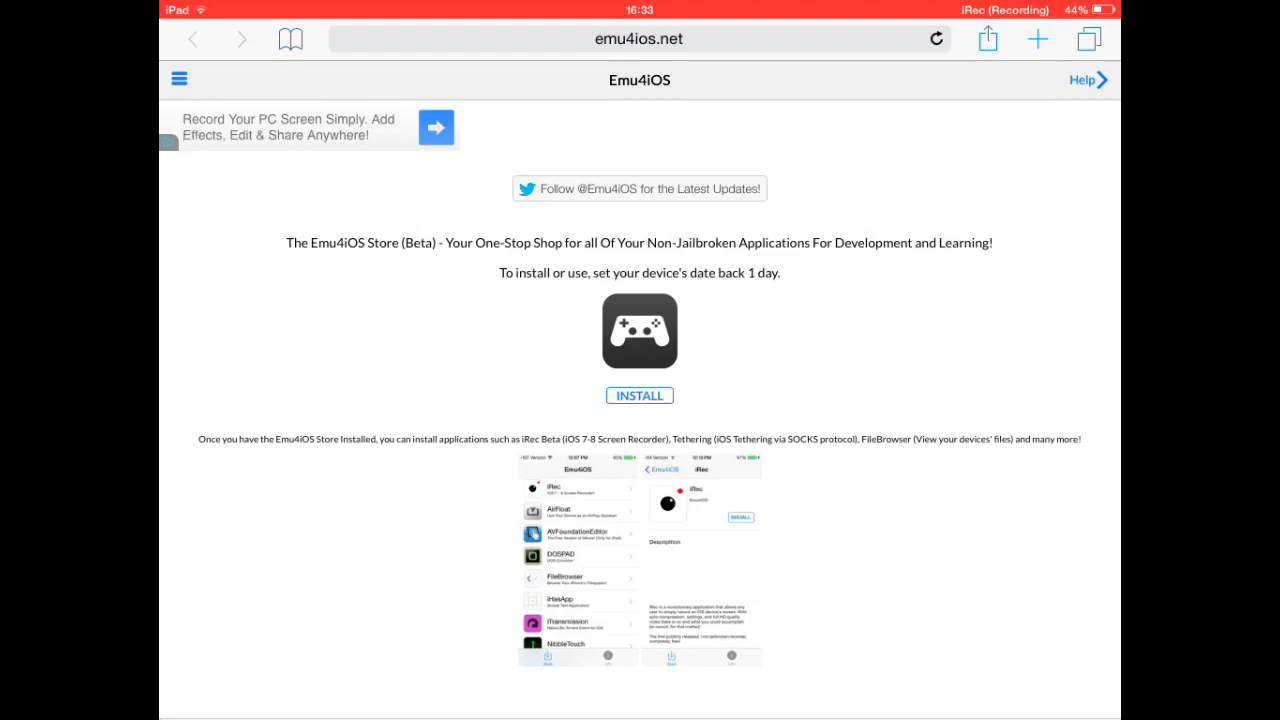
# Install the Emu4iOS Store beta from emu4ios.net and confirm the install alert
pyautogui.click(640, 396)
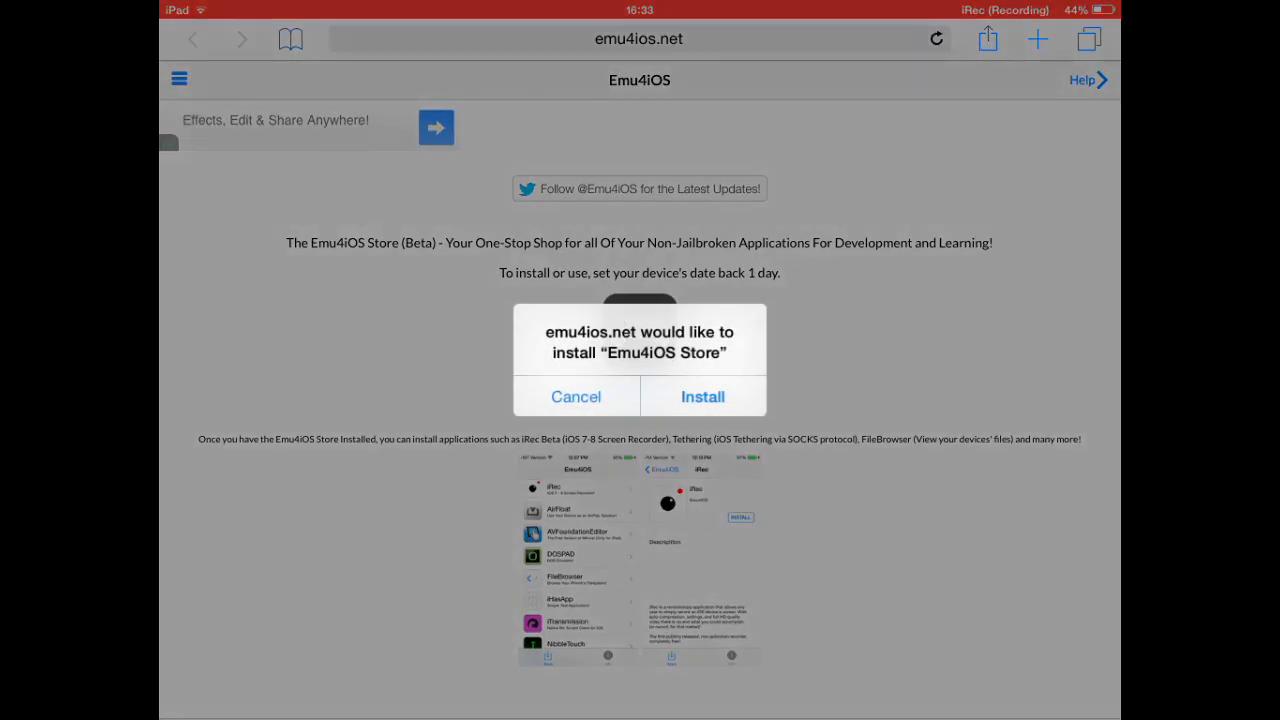
pyautogui.click(702, 396)
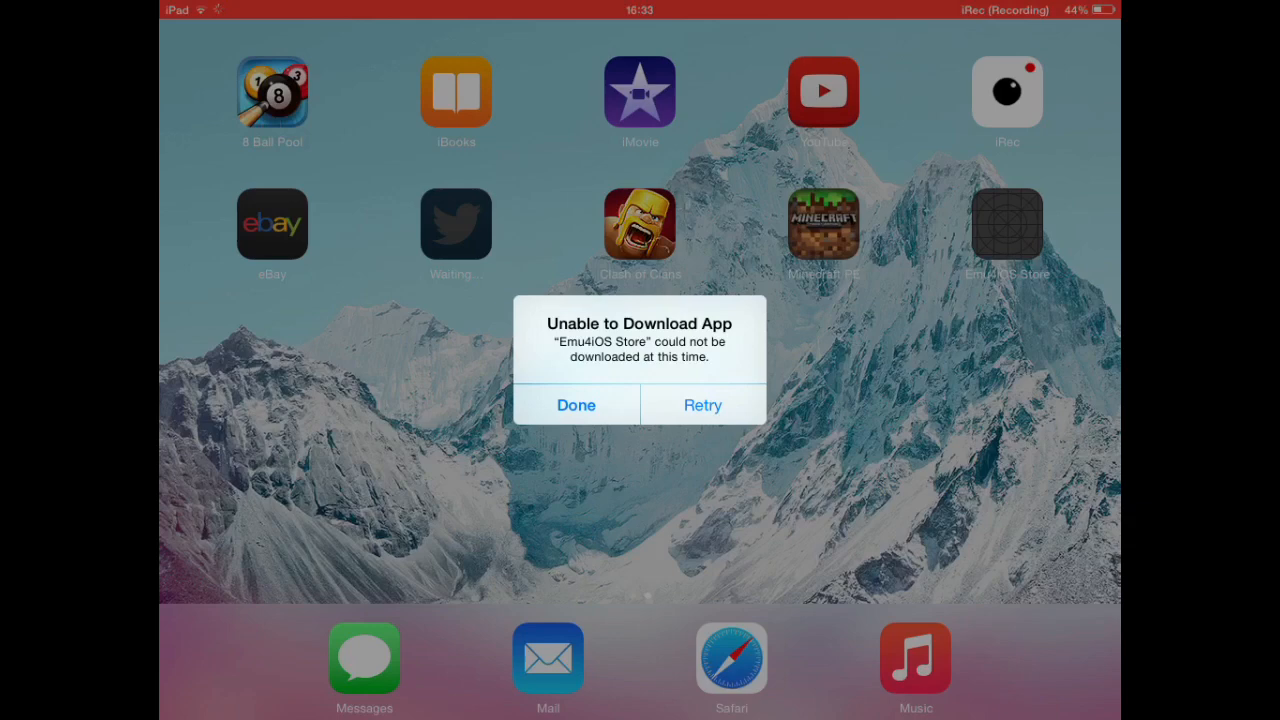
# Dismiss the download-failure alert and delete the grey Emu4iOS Store placeholder
pyautogui.click(576, 404)
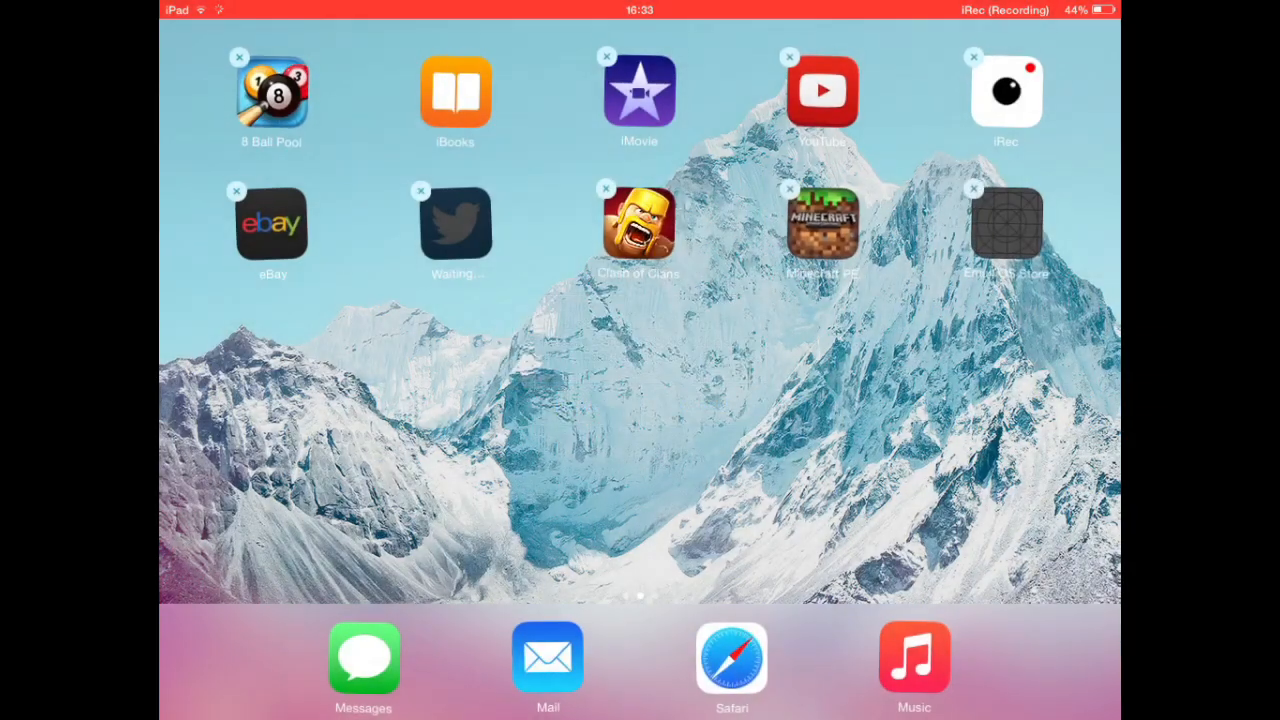
pyautogui.click(972, 188)
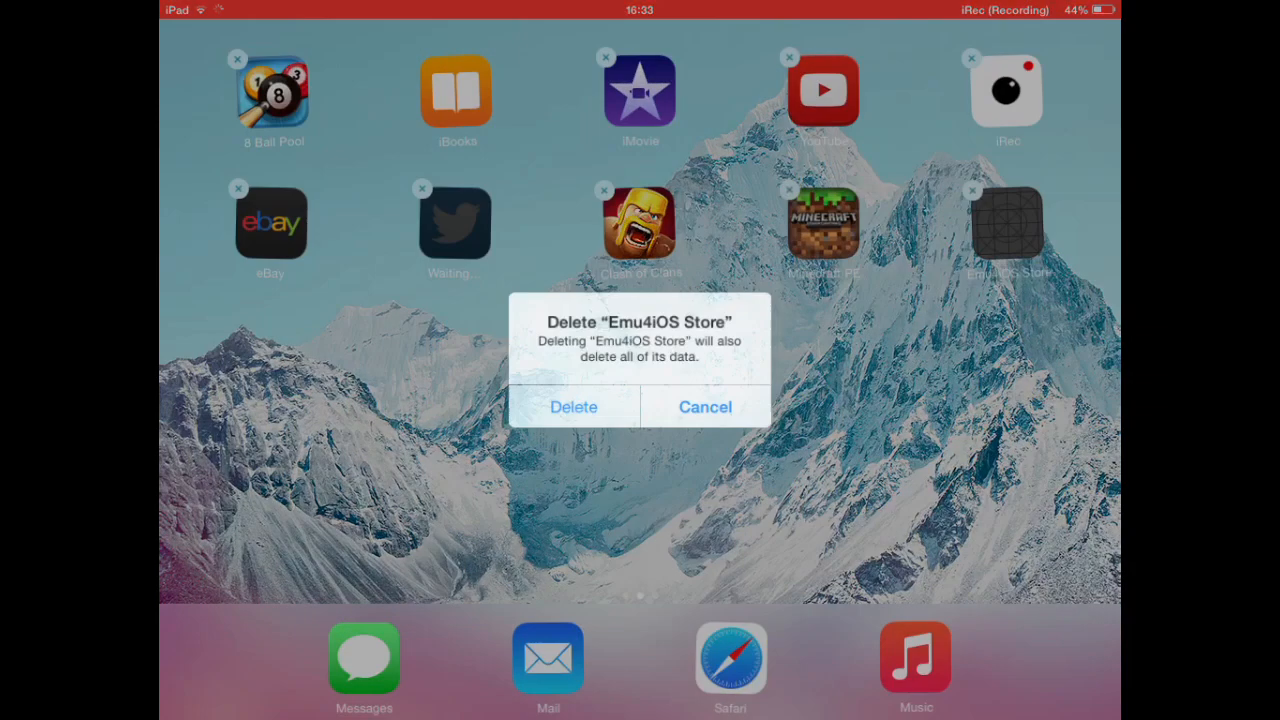
pyautogui.click(704, 406)
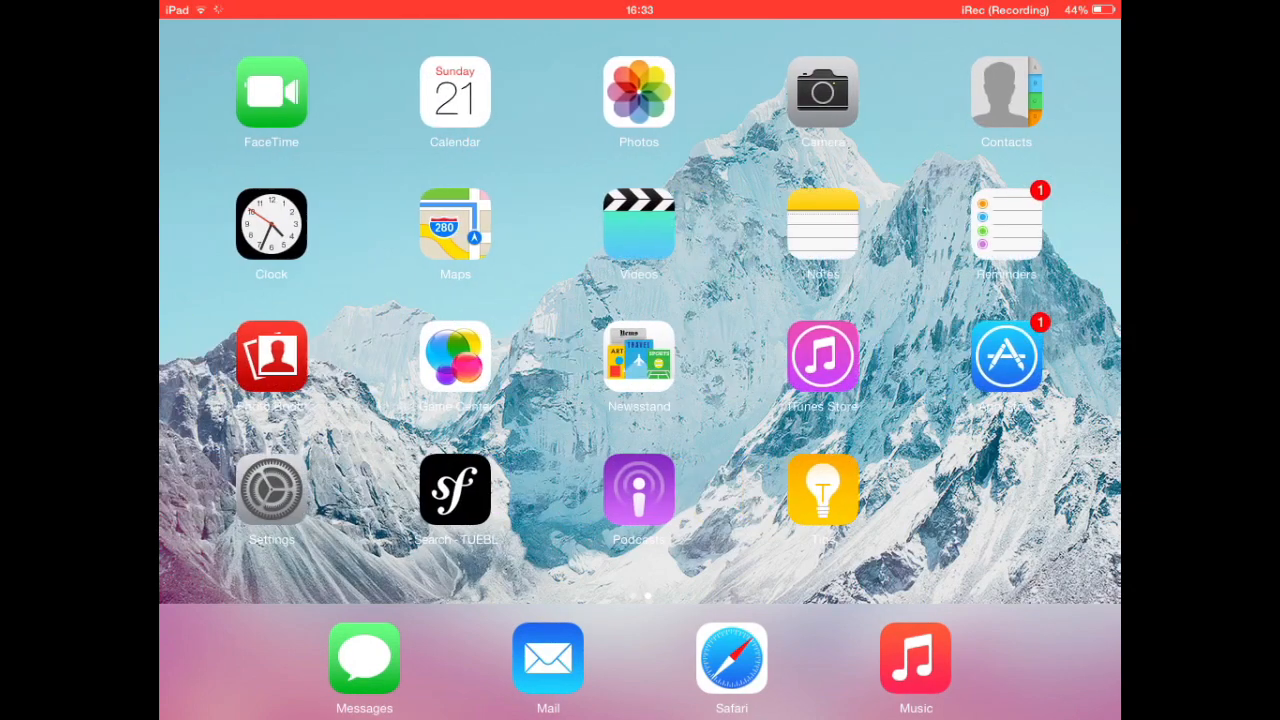
# Turn off Set Automatically in Date & Time and roll the date back to 15 Sep 2014
pyautogui.click(272, 488)
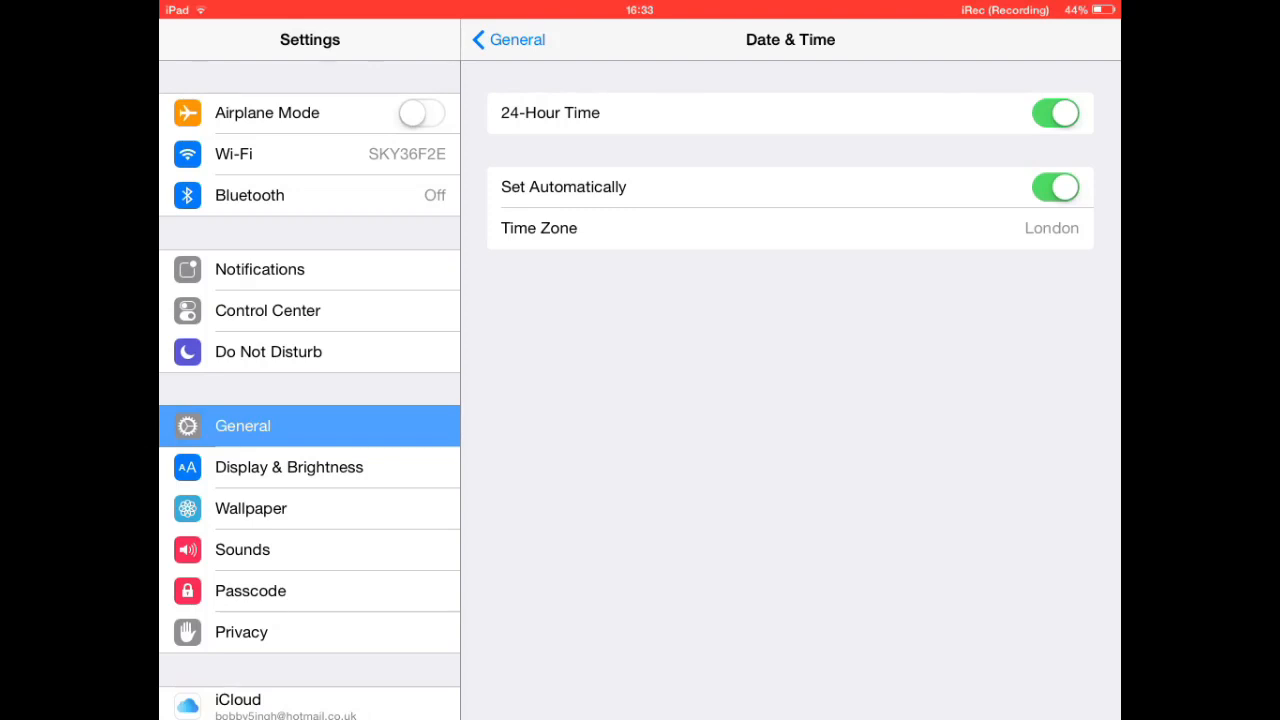
pyautogui.click(1056, 188)
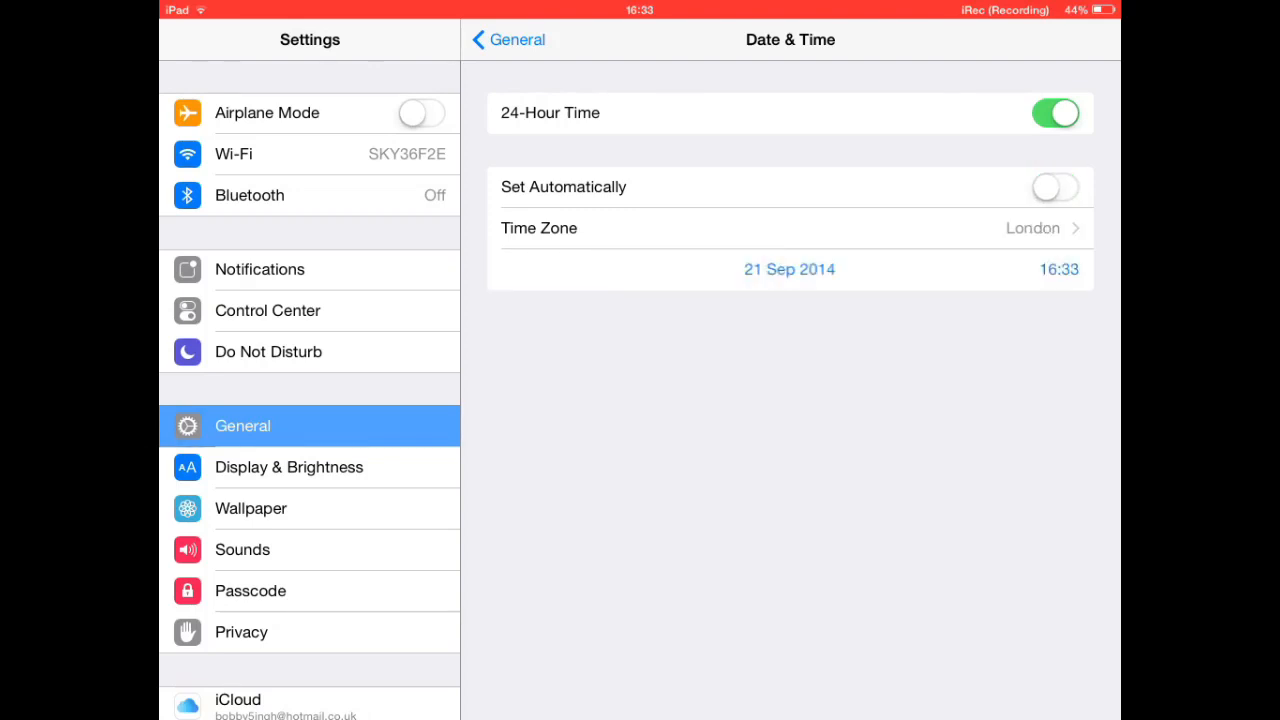
pyautogui.click(788, 268)
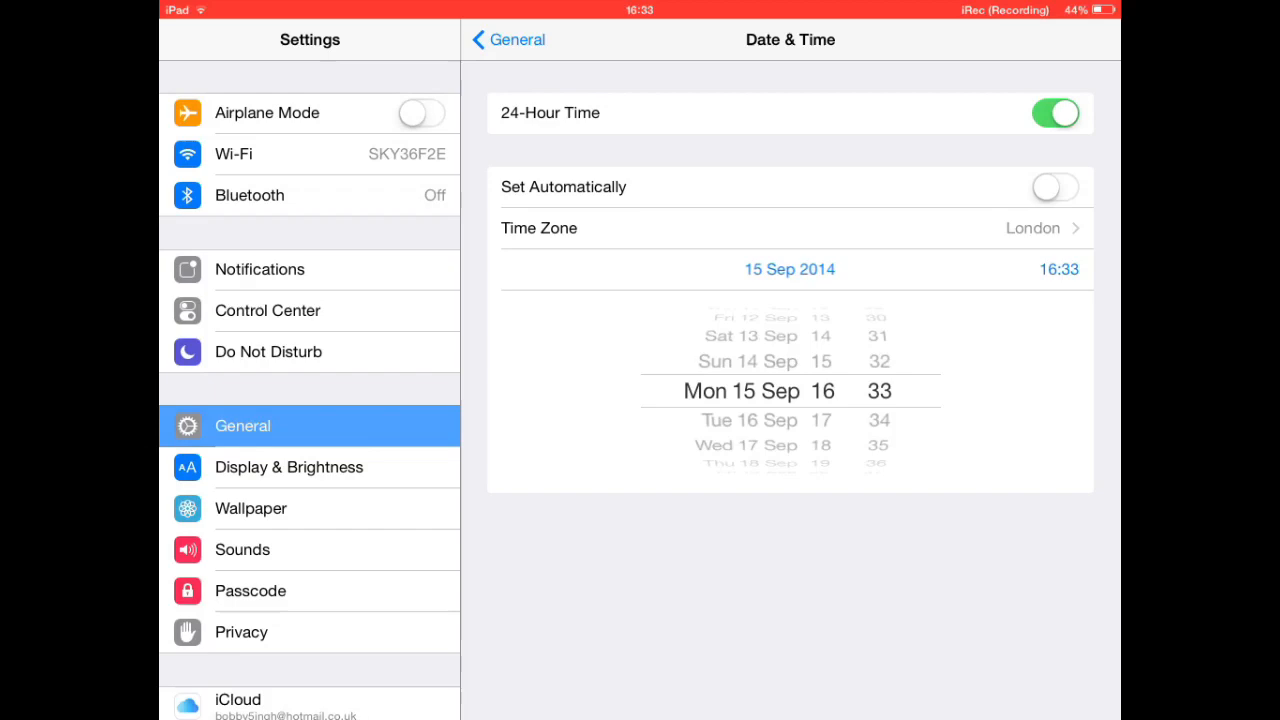
pyautogui.click(508, 40)
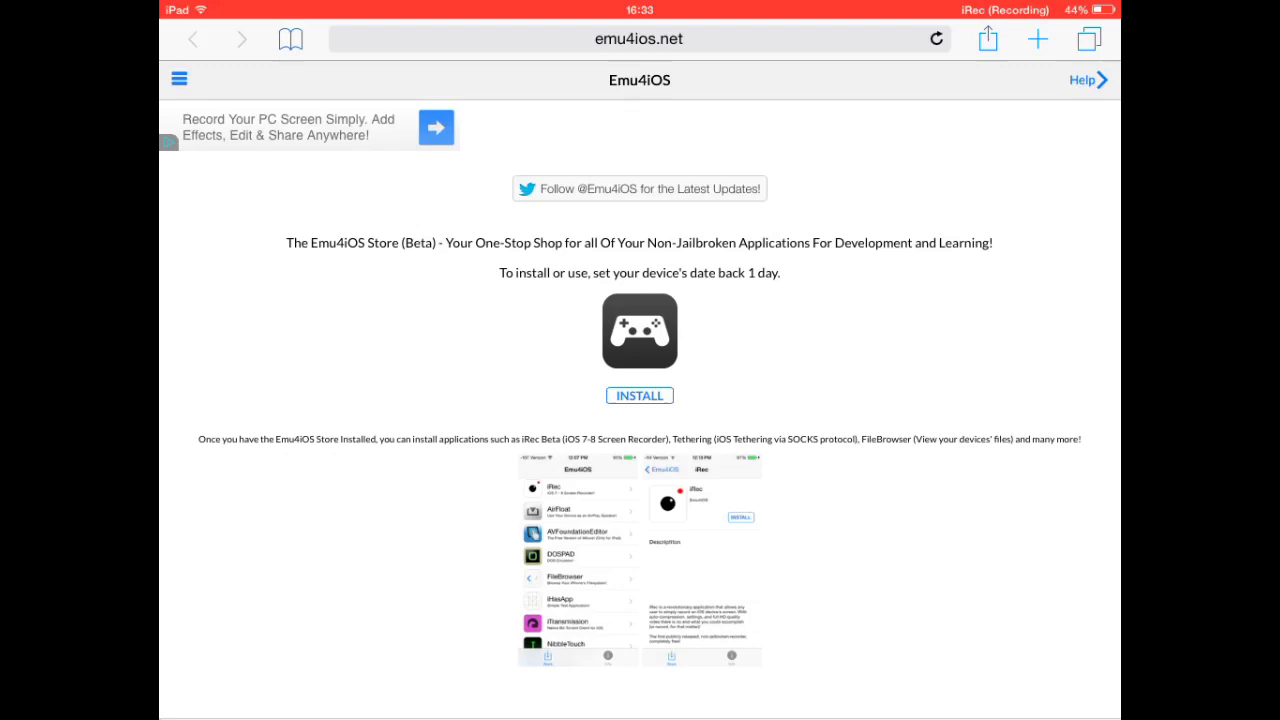
# Install the Emu4iOS Store from emu4ios.net again and return to the Home Screen
pyautogui.click(640, 396)
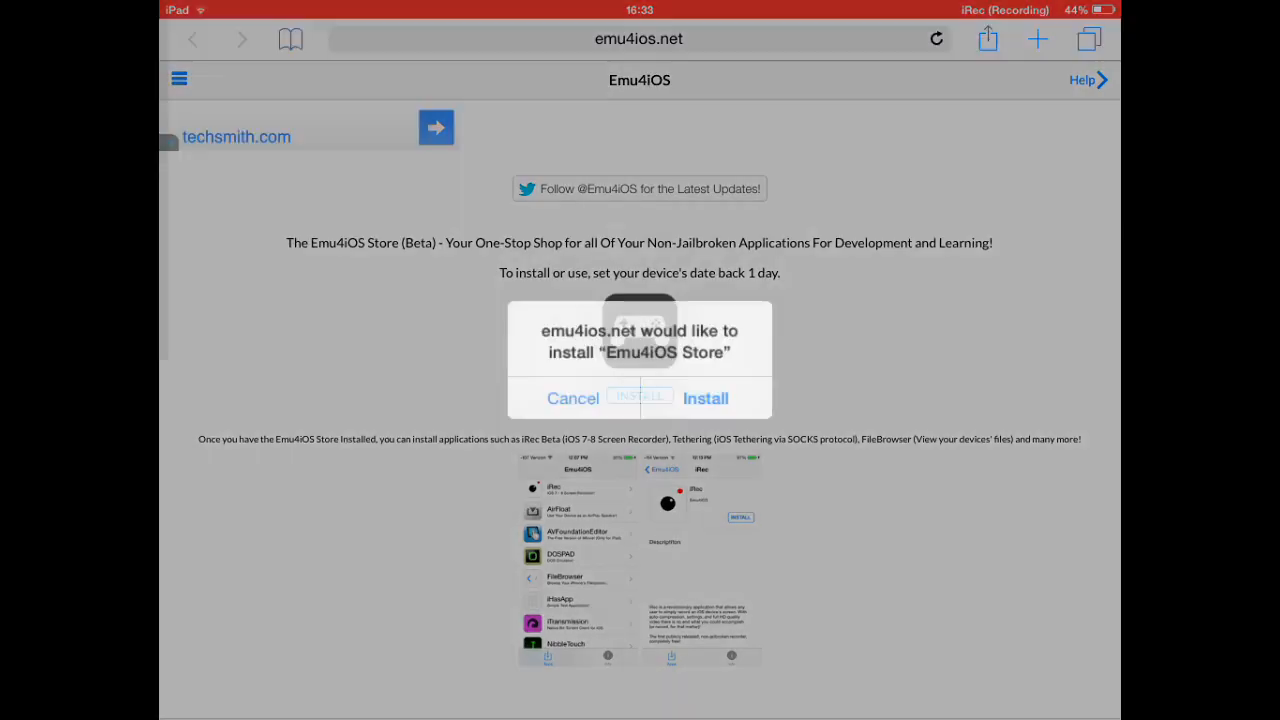
pyautogui.click(572, 398)
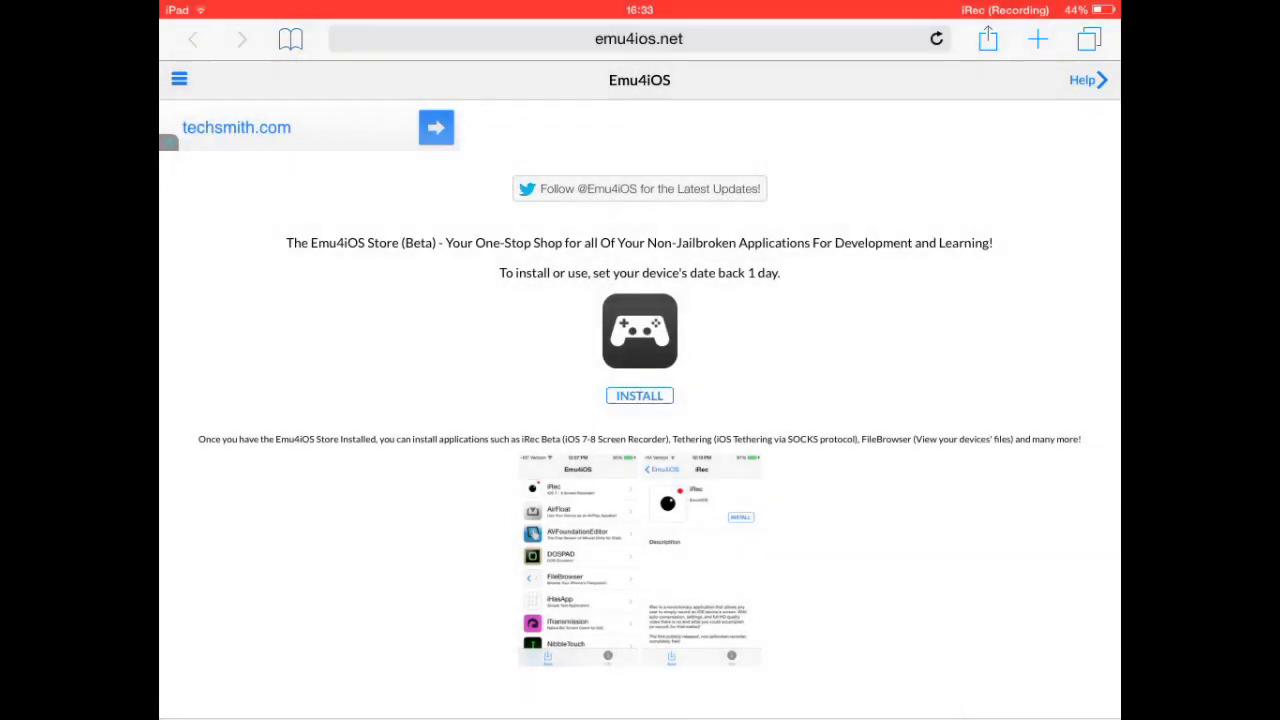
pyautogui.press('home')
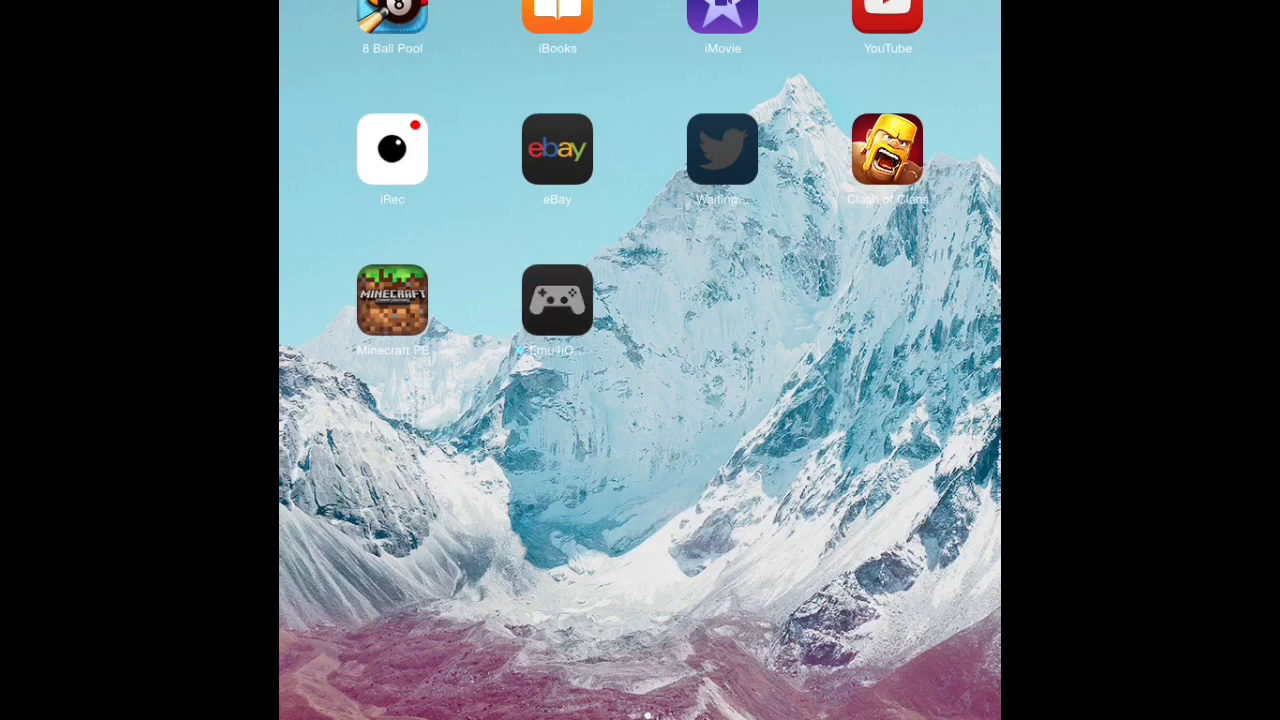
# Launch the new Emu4iOS Store, raising the Untrusted App Developer prompt for ADA Tech, LLC
pyautogui.click(556, 300)
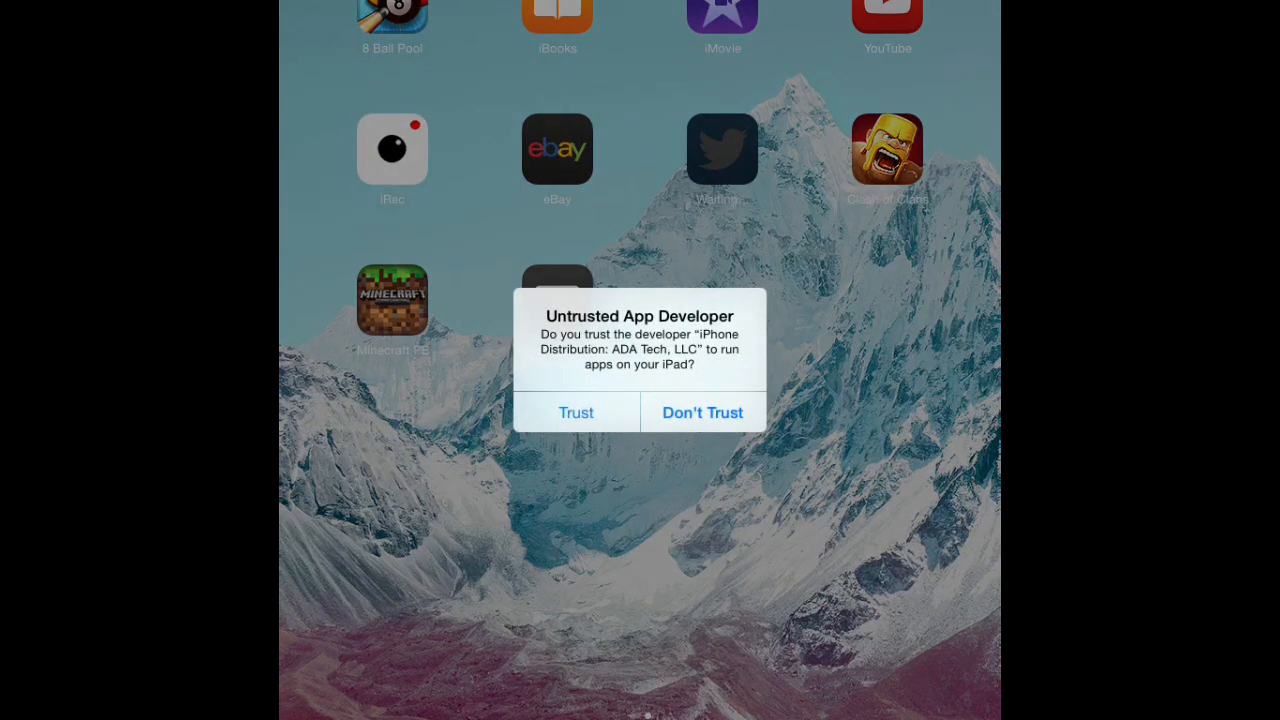